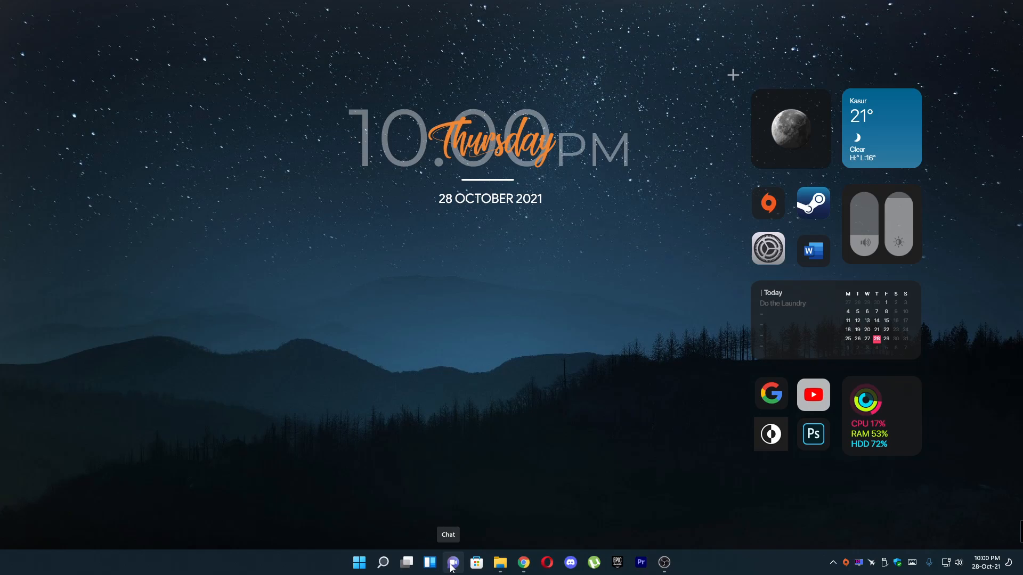
# Step: Launch Microsoft Teams from the taskbar Chat icon and get started to reach account selection
pyautogui.click(452, 563)
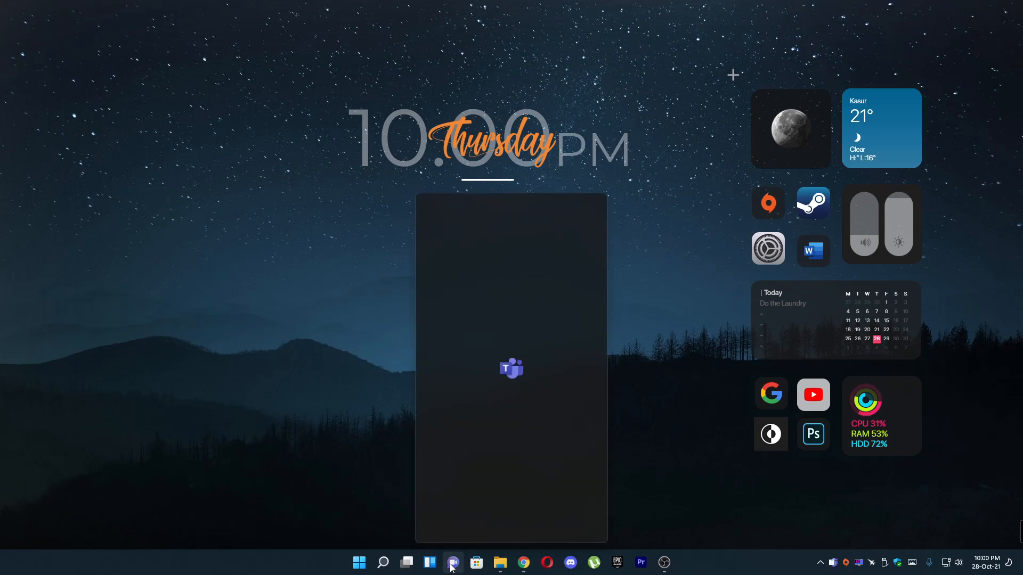
pyautogui.click(452, 563)
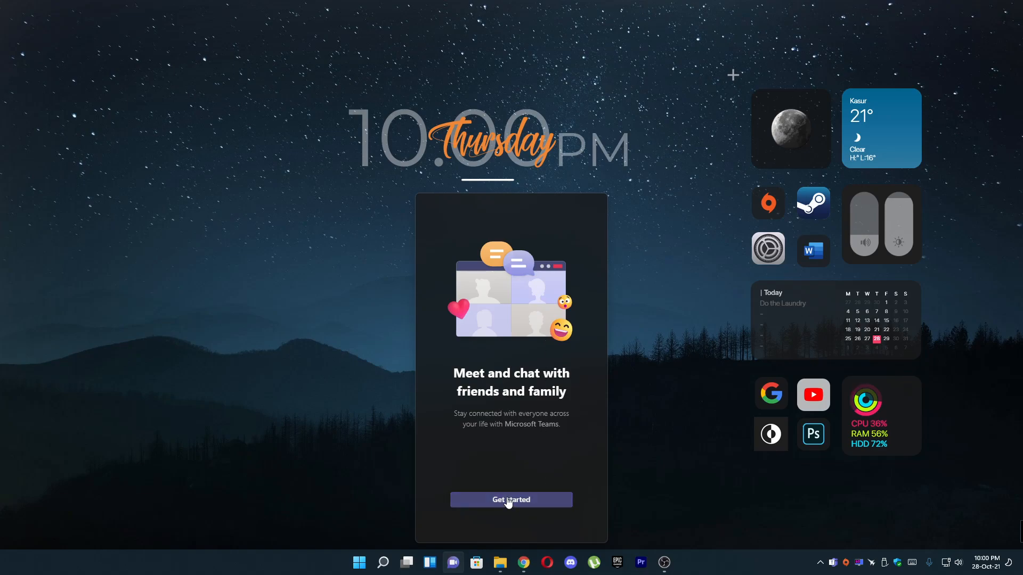
pyautogui.click(511, 499)
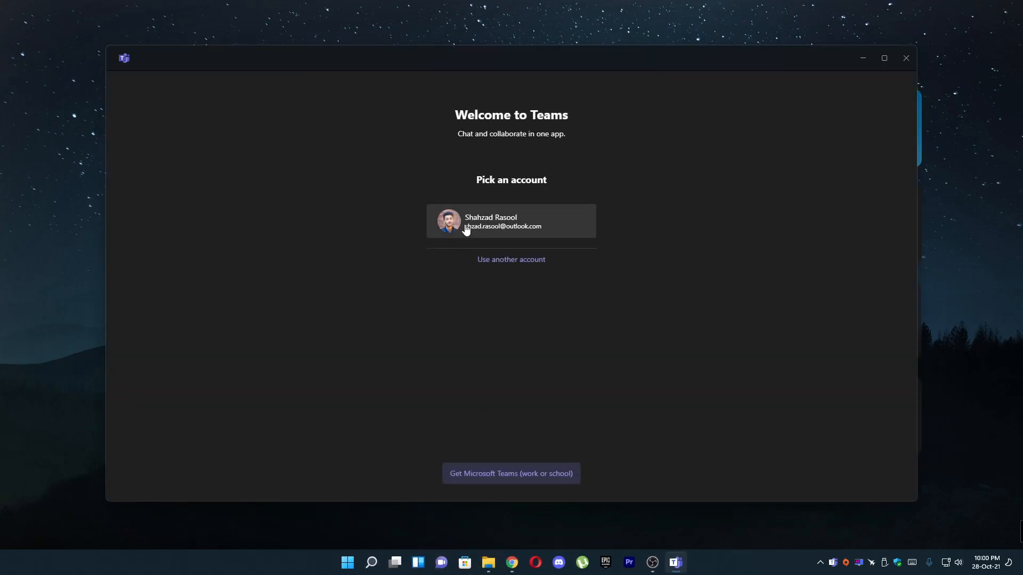
# Step: Sign in with the listed account and start an instant Meet now from the Chat header
pyautogui.click(510, 220)
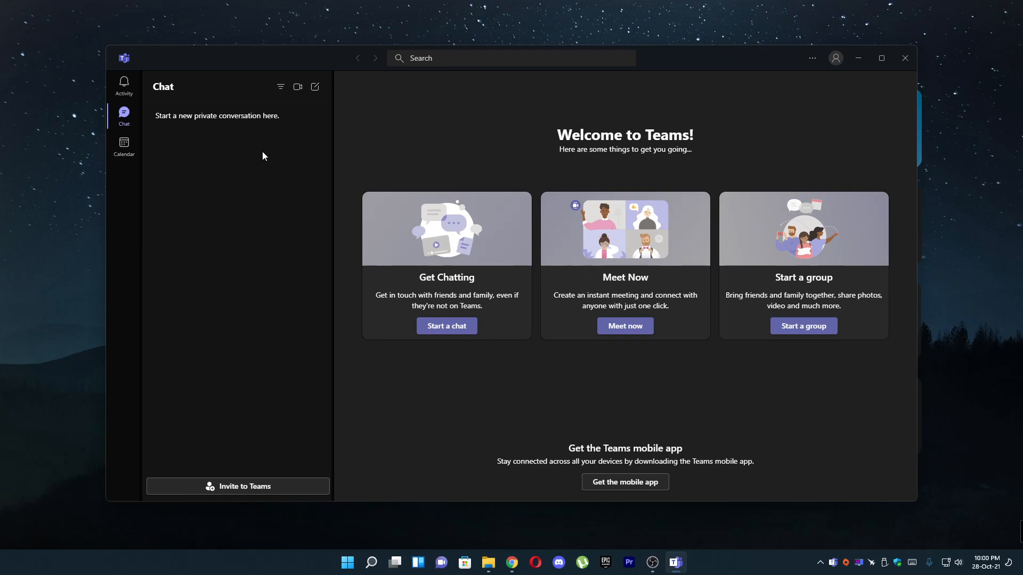
pyautogui.click(298, 87)
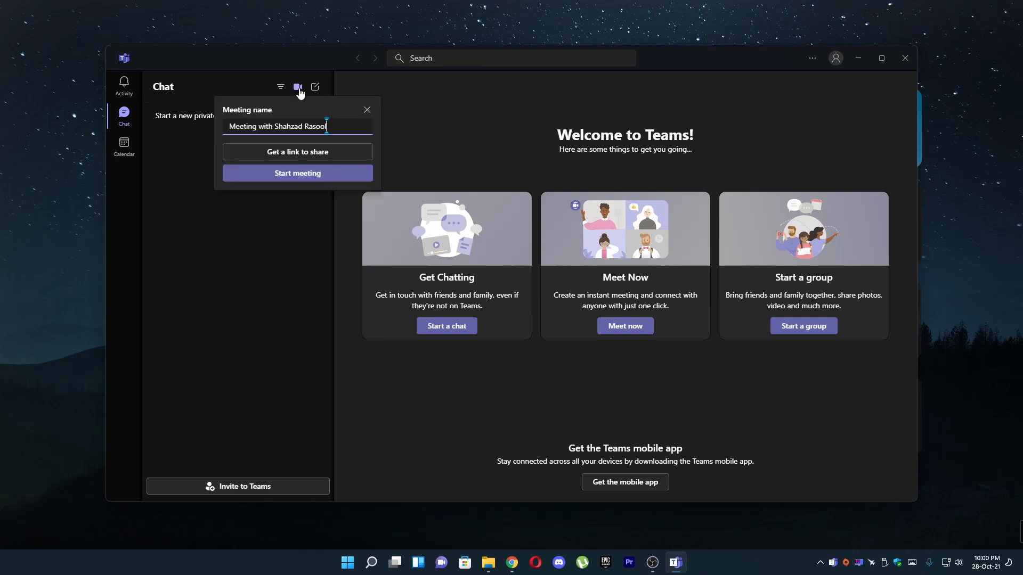
# Step: Start the meeting under its default name, reaching the pre-join audio and video screen
pyautogui.click(297, 172)
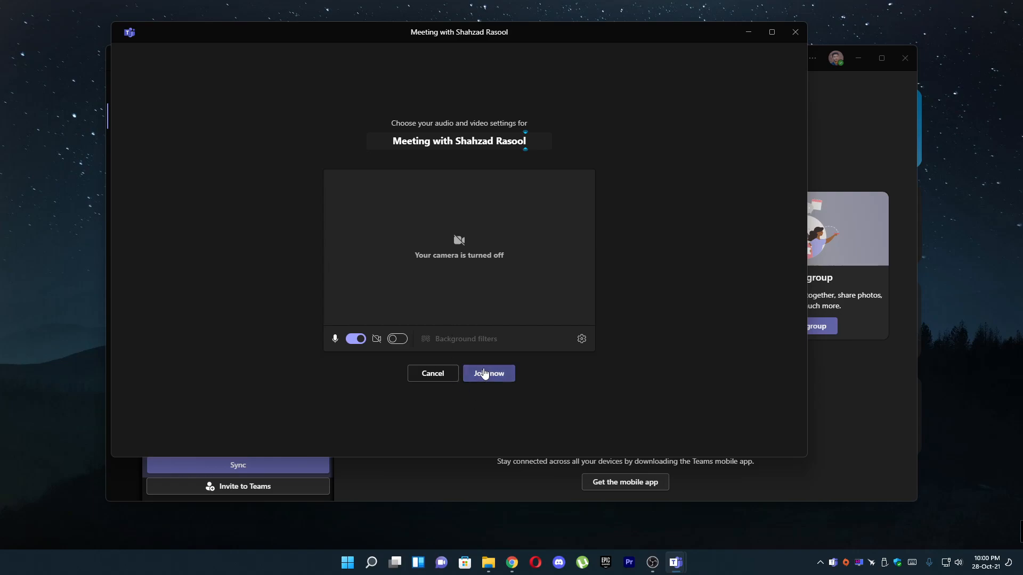
# Step: Join the meeting, copy its invite link to the clipboard and dismiss the invite dialog
pyautogui.click(488, 372)
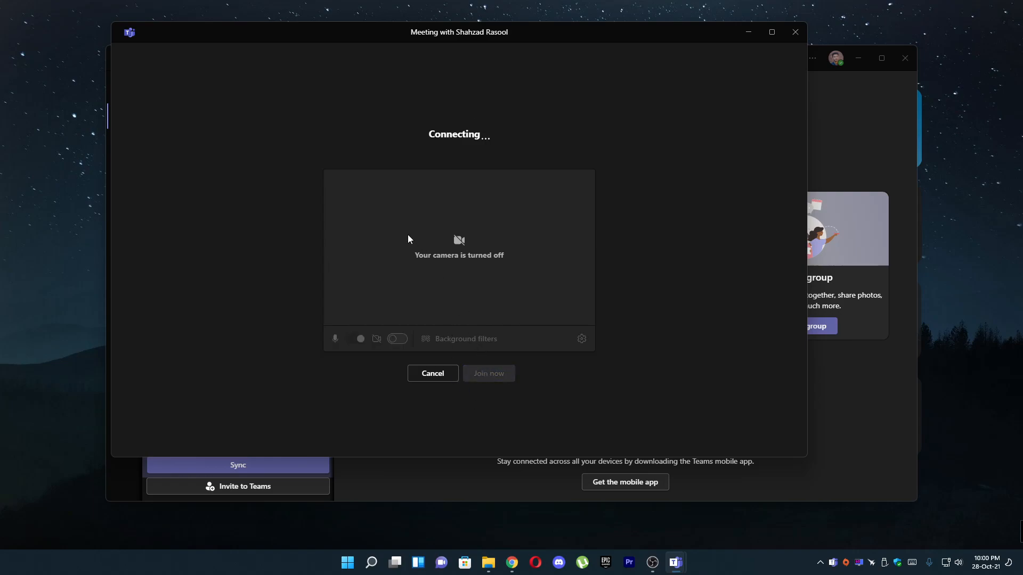
pyautogui.moveTo(385, 296)
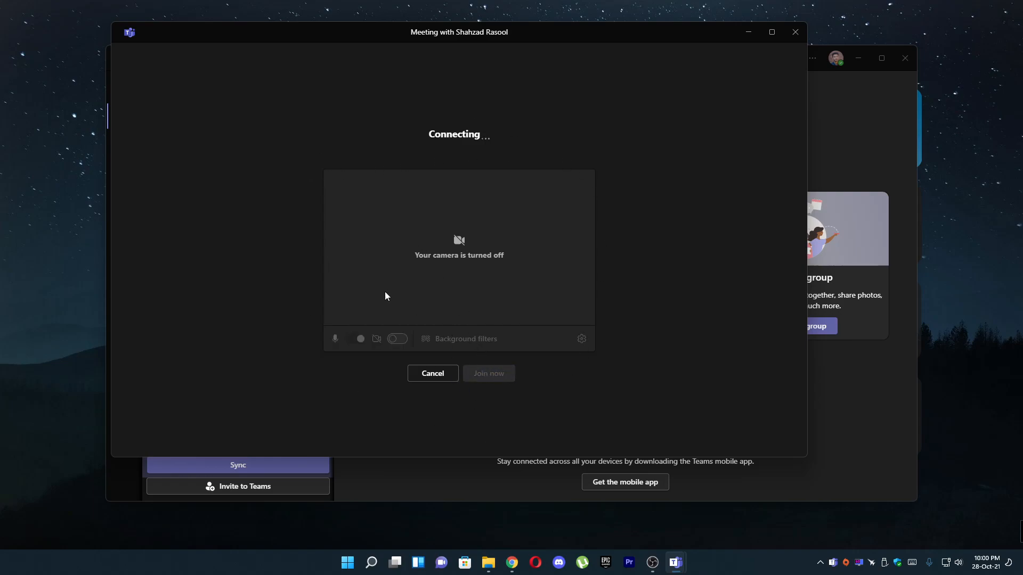
pyautogui.click(488, 373)
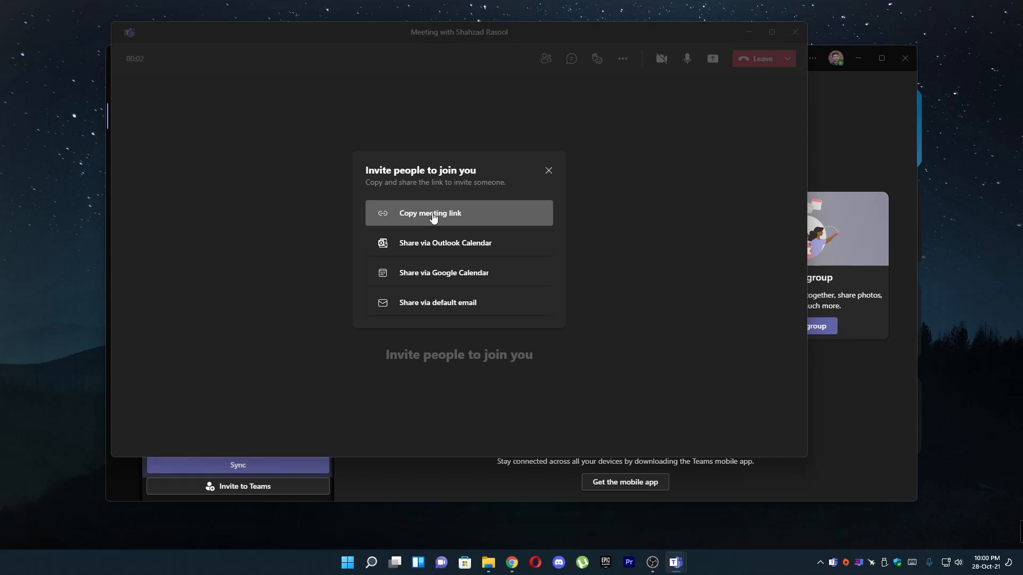
pyautogui.click(429, 213)
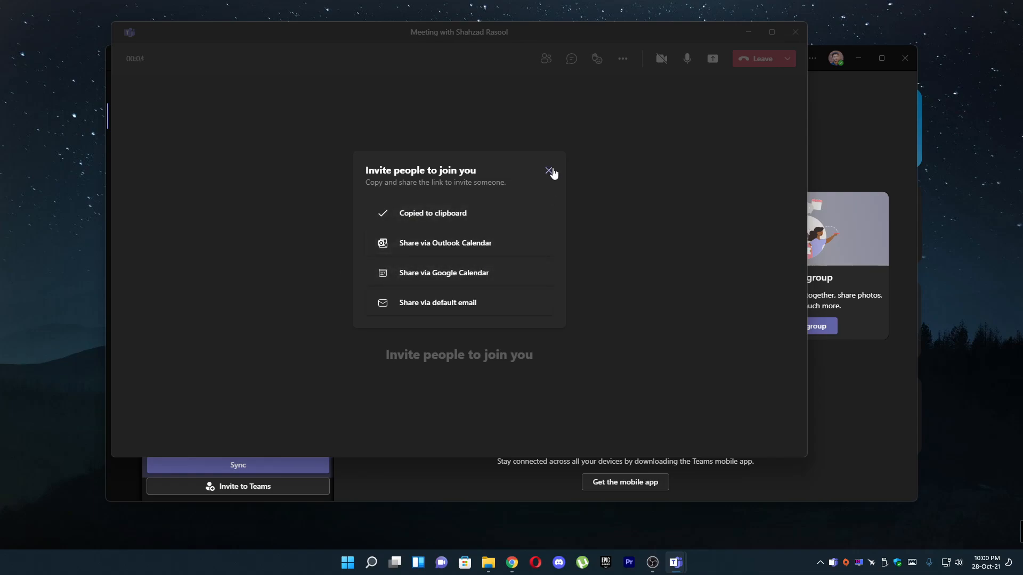
pyautogui.click(549, 170)
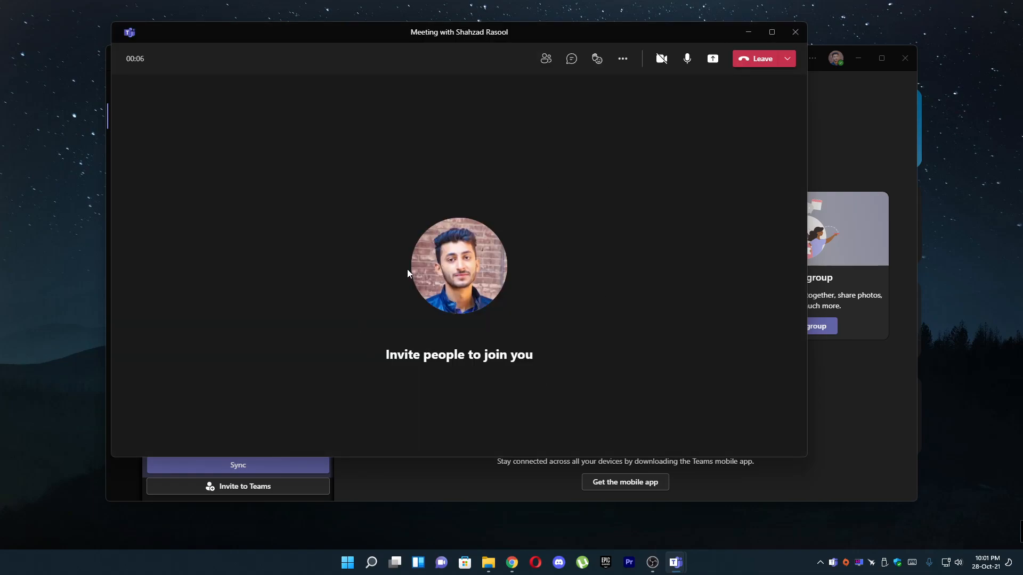